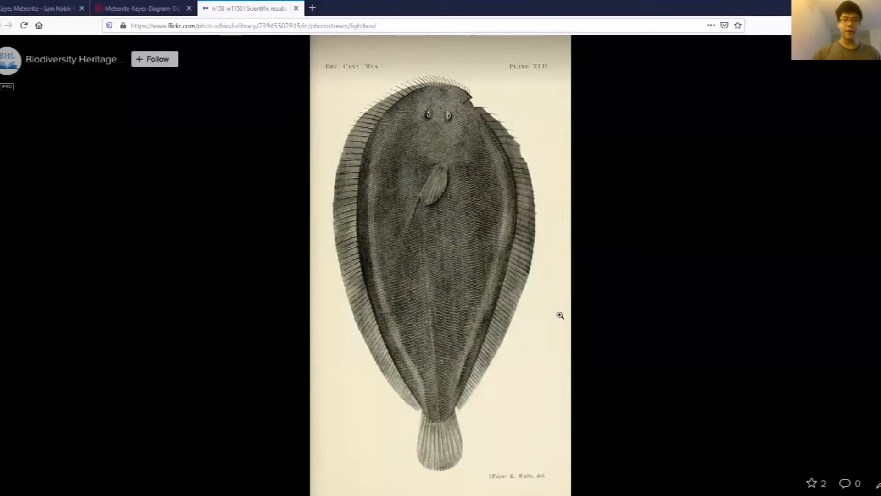
{"action": "mouse_move", "coordinate": [236, 267]}
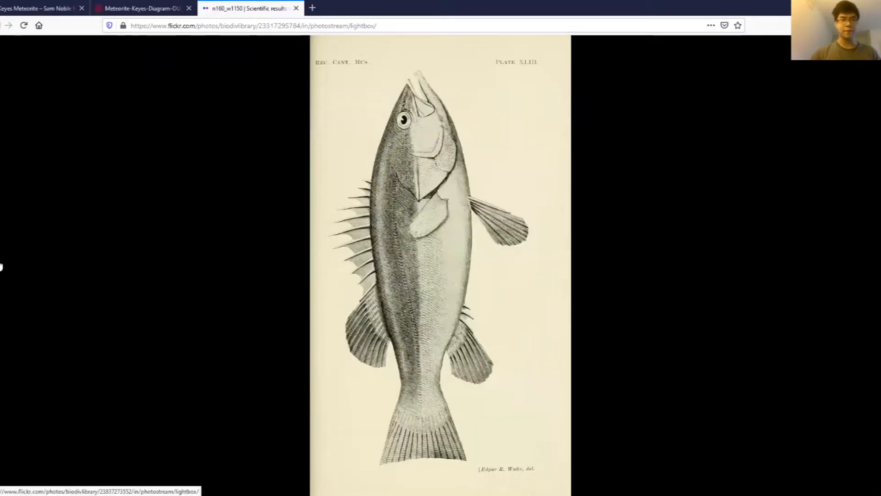
Glance at the meteorite line drawing, then return to the Plate XLIII fish plates.
{"action": "left_click", "coordinate": [143, 8]}
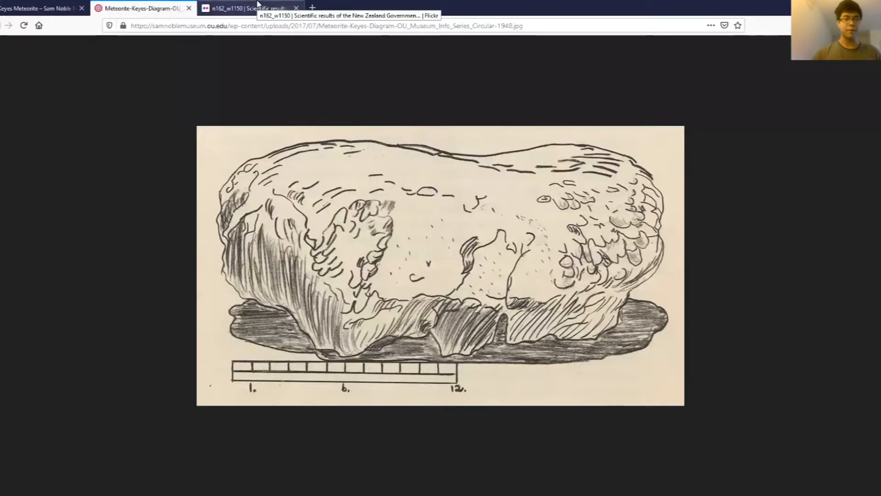
{"action": "left_click", "coordinate": [247, 8]}
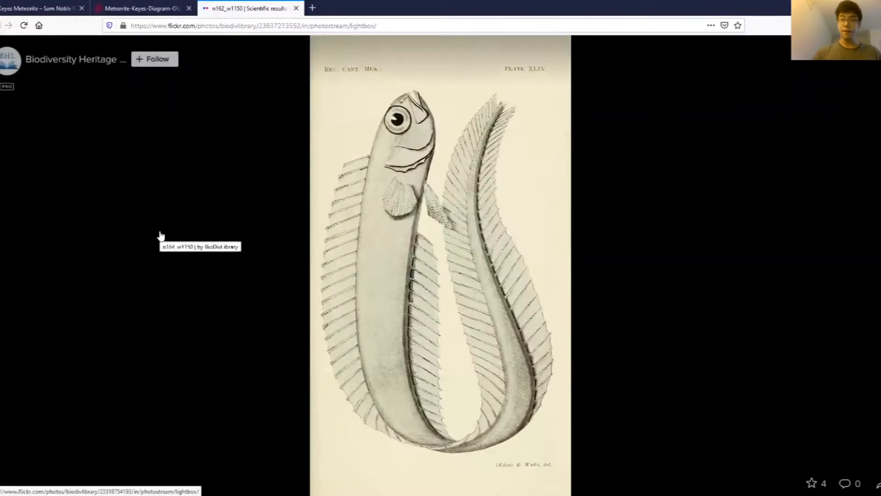
{"action": "mouse_move", "coordinate": [163, 247]}
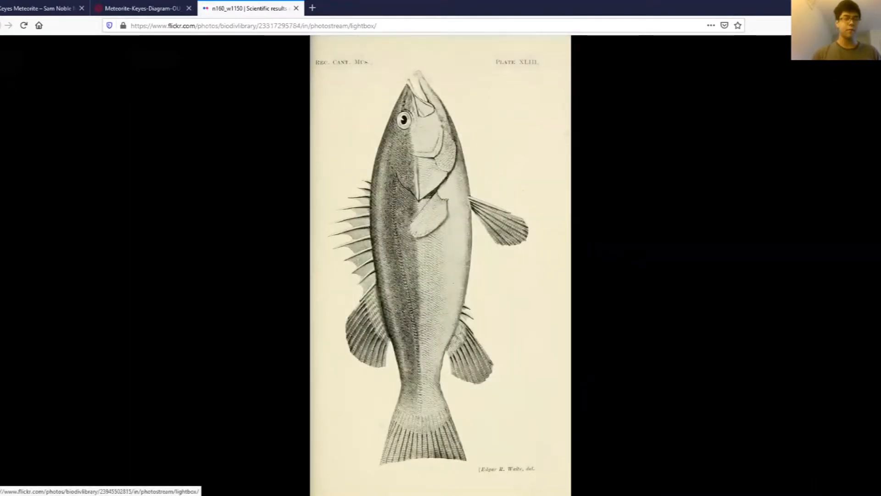
{"action": "mouse_move", "coordinate": [785, 149]}
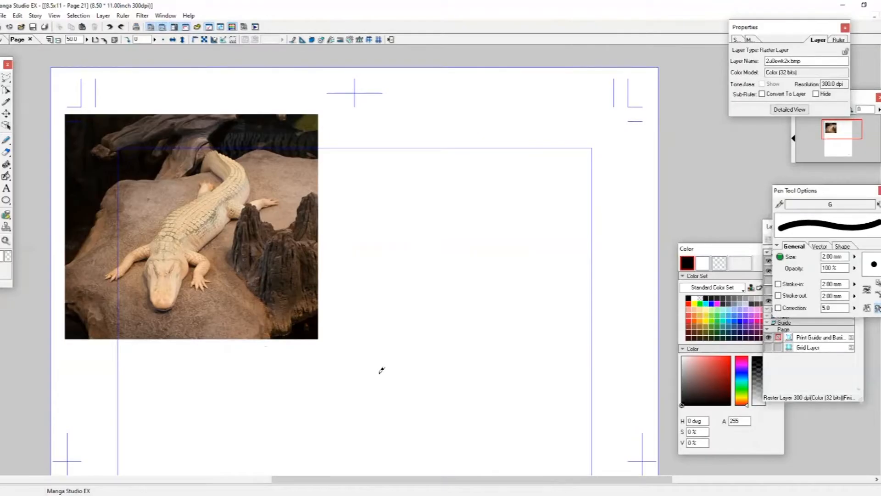
{"action": "mouse_move", "coordinate": [400, 288]}
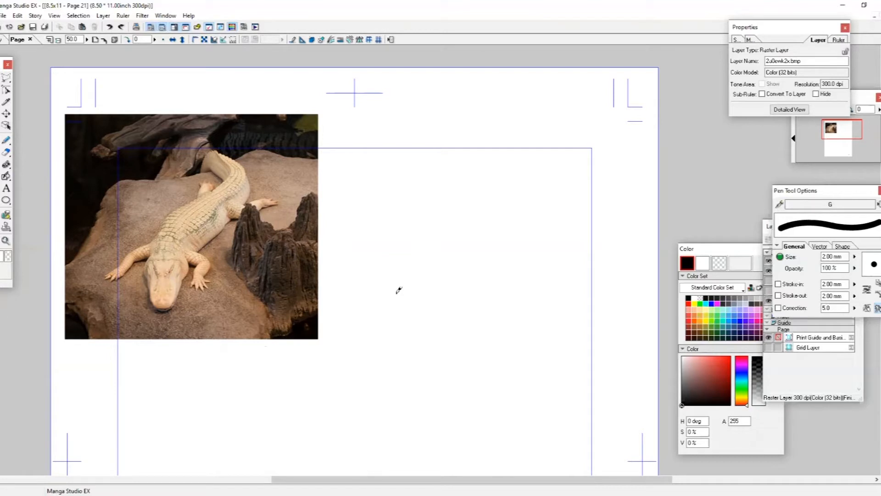
{"action": "mouse_move", "coordinate": [373, 276]}
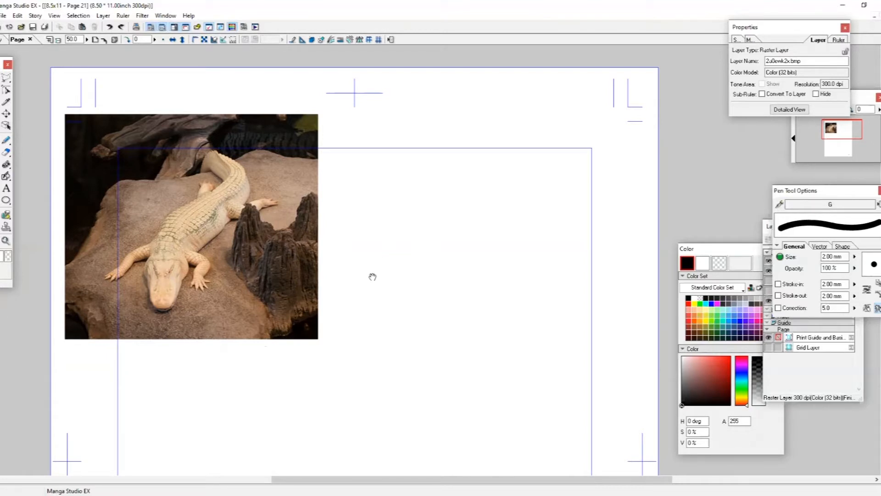
{"action": "scroll", "scroll_direction": "down", "scroll_amount": 3}
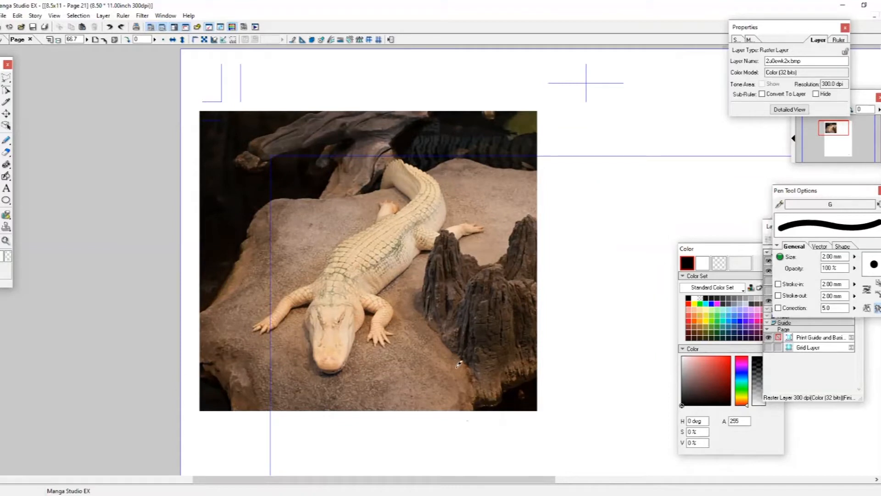
{"action": "mouse_move", "coordinate": [433, 371]}
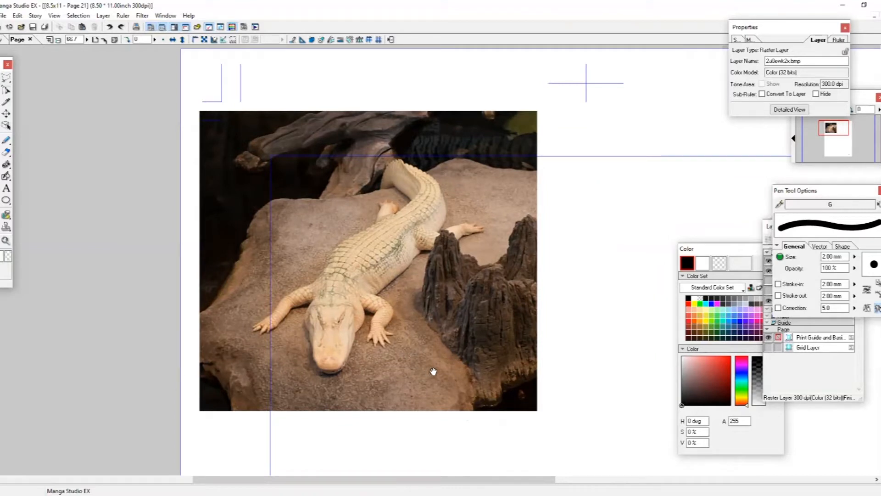
{"action": "mouse_move", "coordinate": [424, 354]}
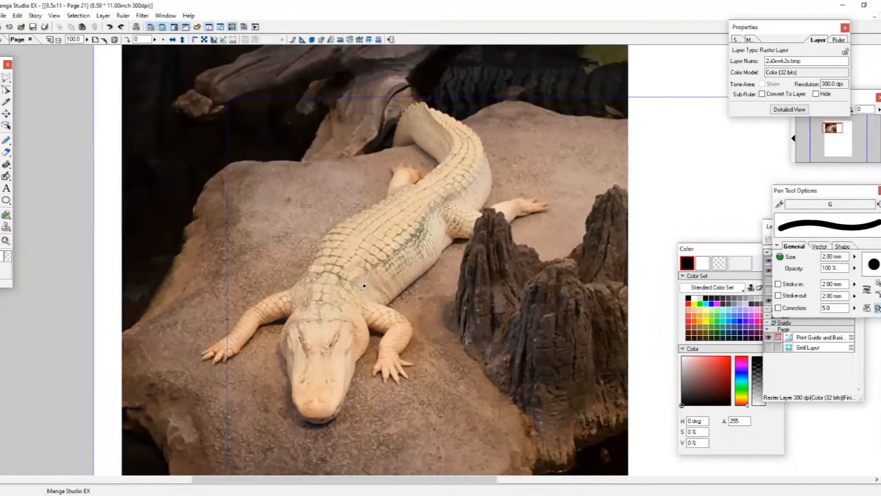
{"action": "mouse_move", "coordinate": [371, 332]}
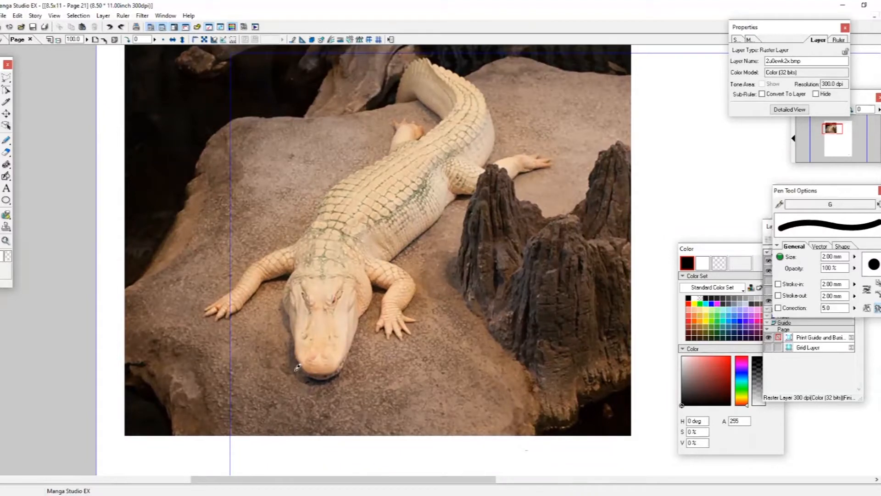
{"action": "mouse_move", "coordinate": [290, 355]}
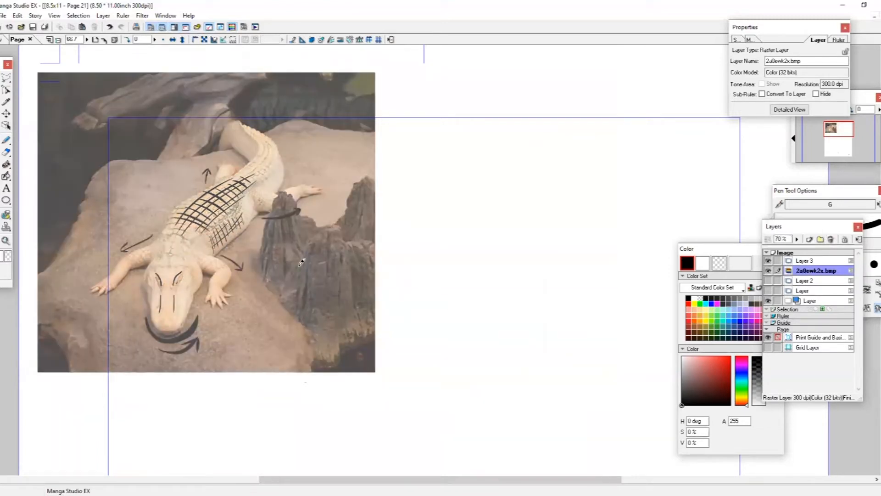
Make the black-and-white Layer 3 the active drawing layer above the faded photo.
{"action": "left_click", "coordinate": [806, 260]}
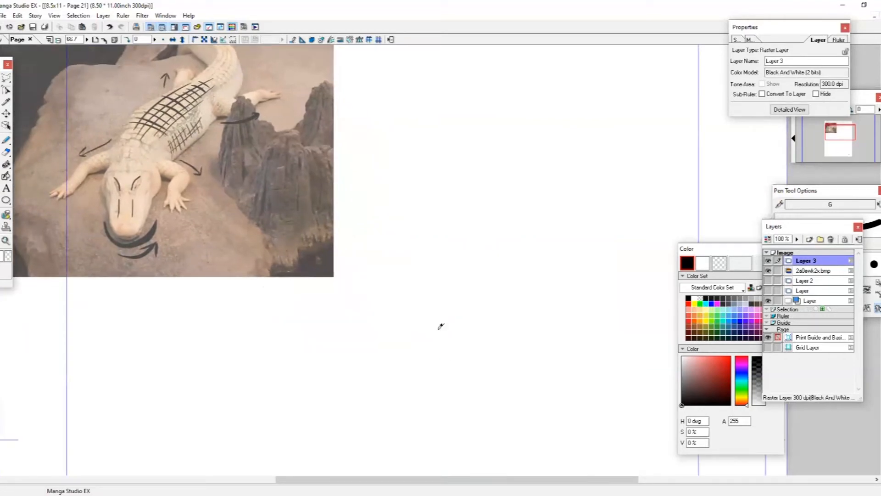
Draw arrows beside the head outline and handwrite the 'Jaw muscles' and 'U-shaped mouth' labels.
{"action": "scroll", "scroll_direction": "down", "scroll_amount": 3}
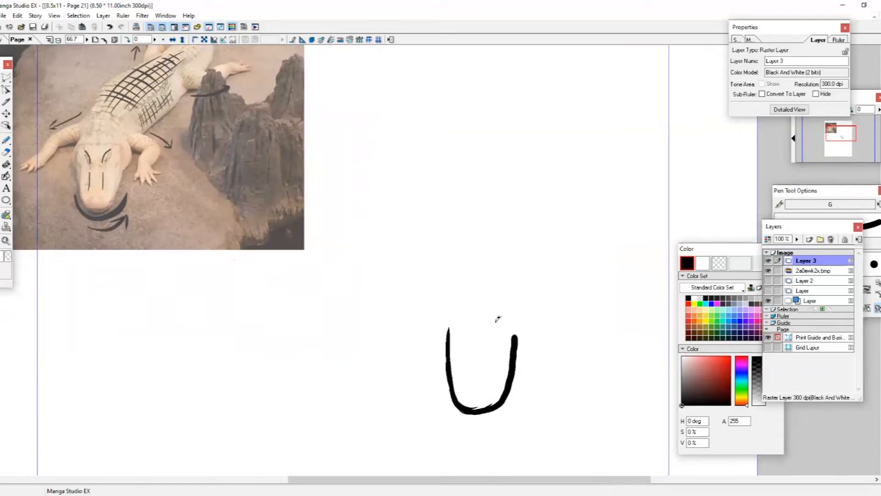
{"action": "mouse_move", "coordinate": [494, 313]}
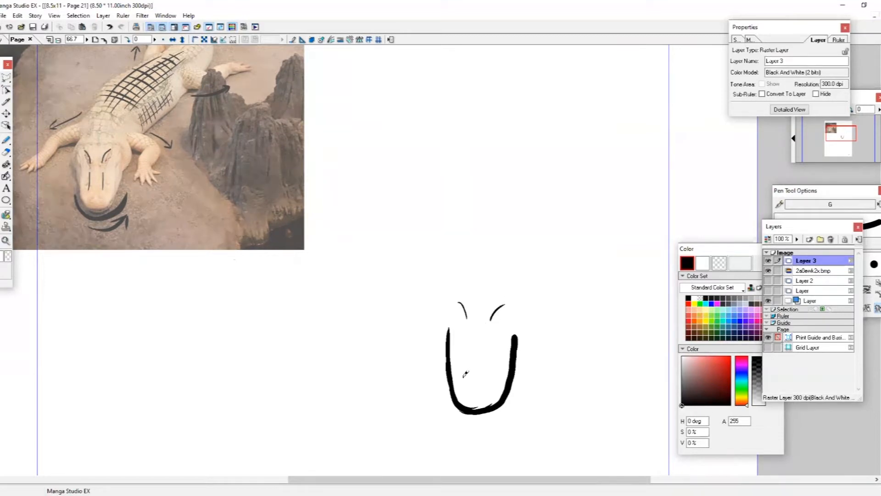
{"action": "mouse_move", "coordinate": [471, 345]}
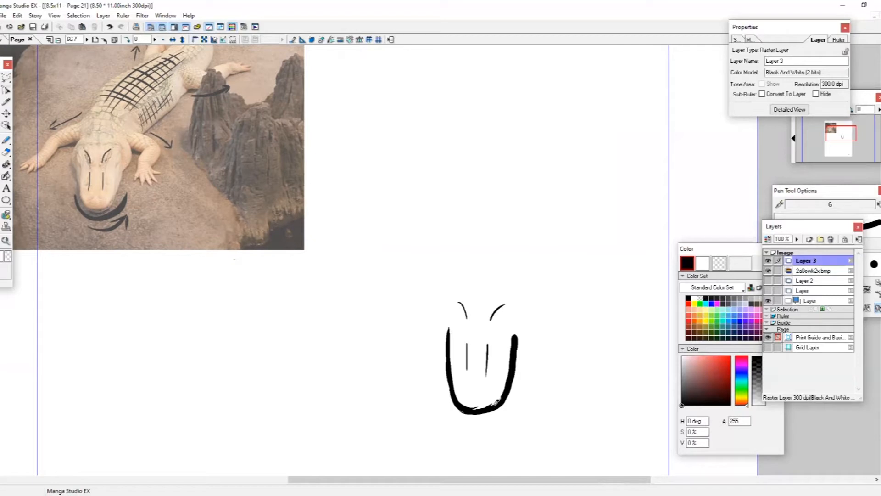
{"action": "scroll", "scroll_direction": "down", "scroll_amount": 3}
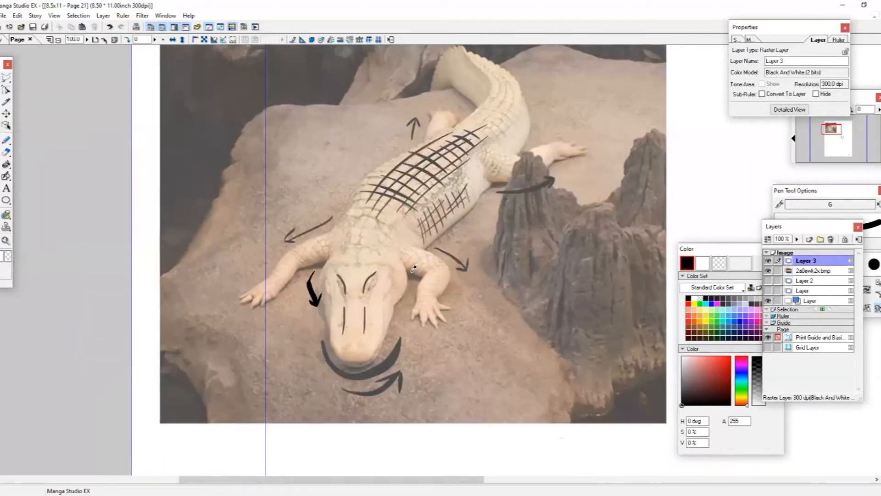
{"action": "left_click", "coordinate": [415, 281]}
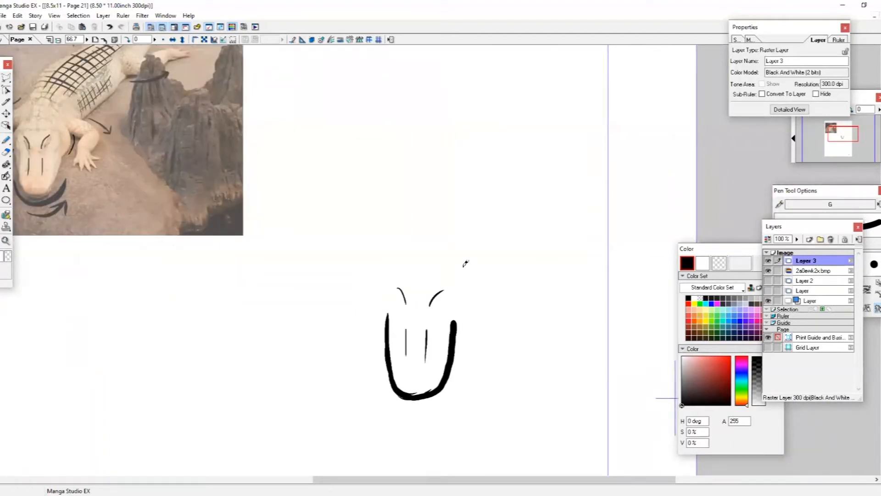
{"action": "mouse_move", "coordinate": [462, 260]}
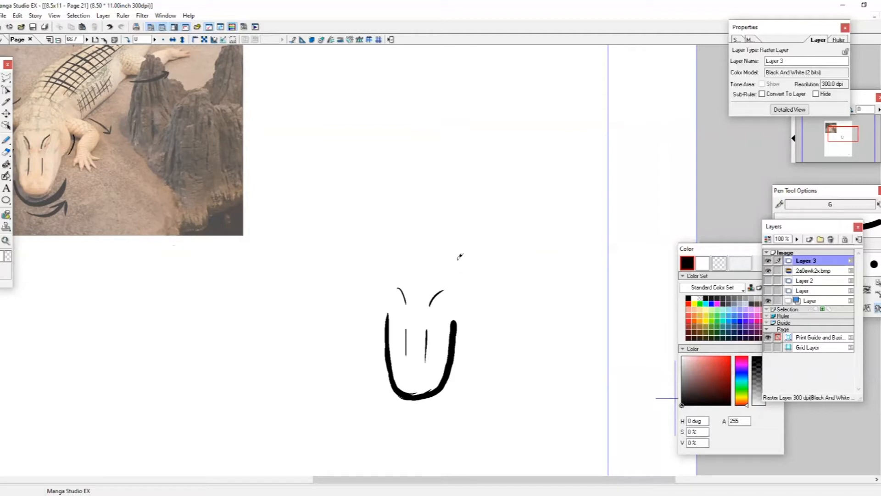
{"action": "mouse_move", "coordinate": [458, 270]}
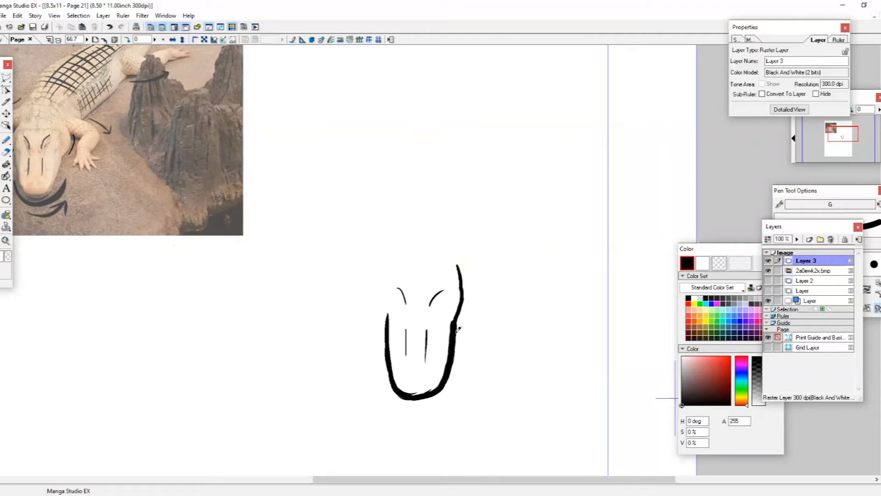
{"action": "mouse_move", "coordinate": [391, 260]}
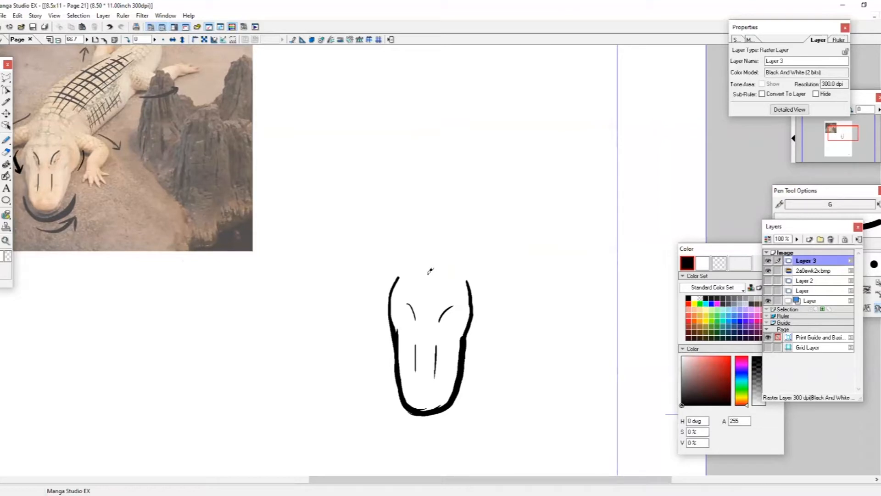
{"action": "mouse_move", "coordinate": [496, 265]}
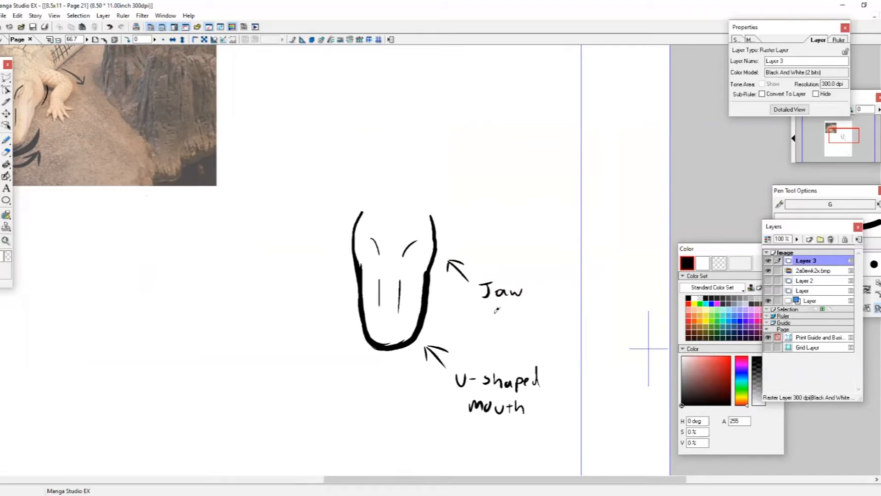
{"action": "type", "text": "muscle"}
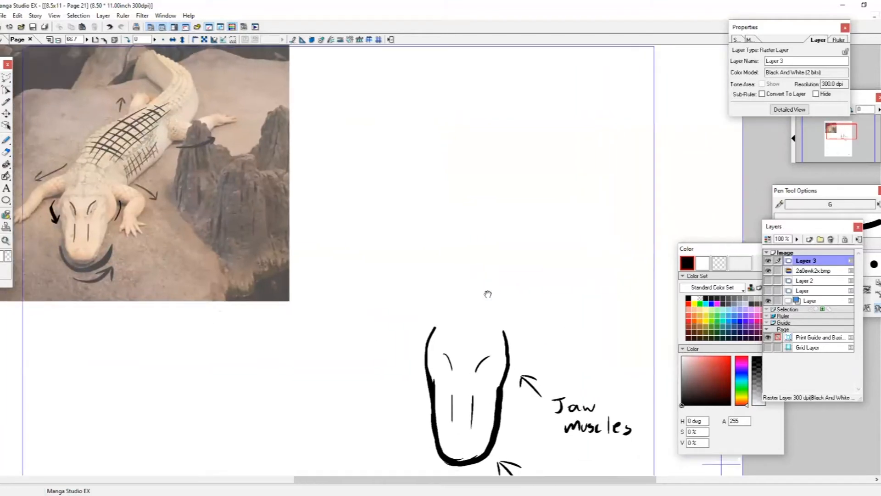
{"action": "mouse_move", "coordinate": [277, 304]}
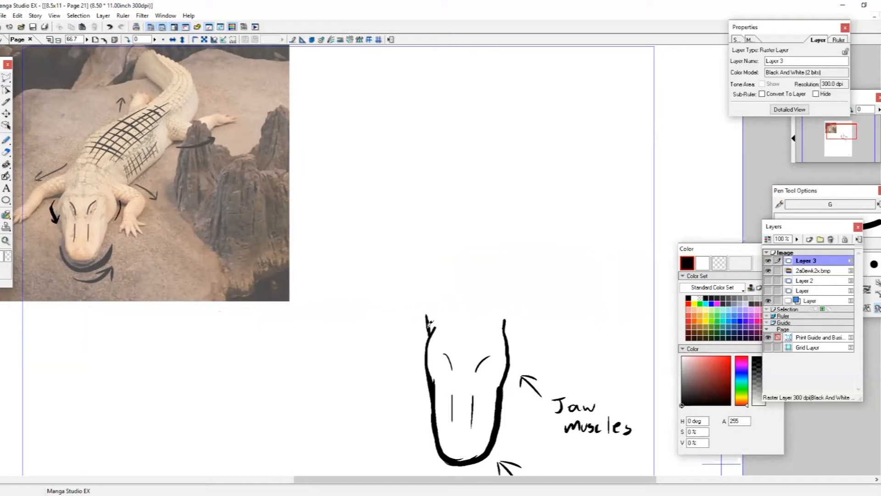
Sketch the two front legs with splayed clawed toes on either side of the head.
{"action": "scroll", "scroll_direction": "down", "scroll_amount": 3}
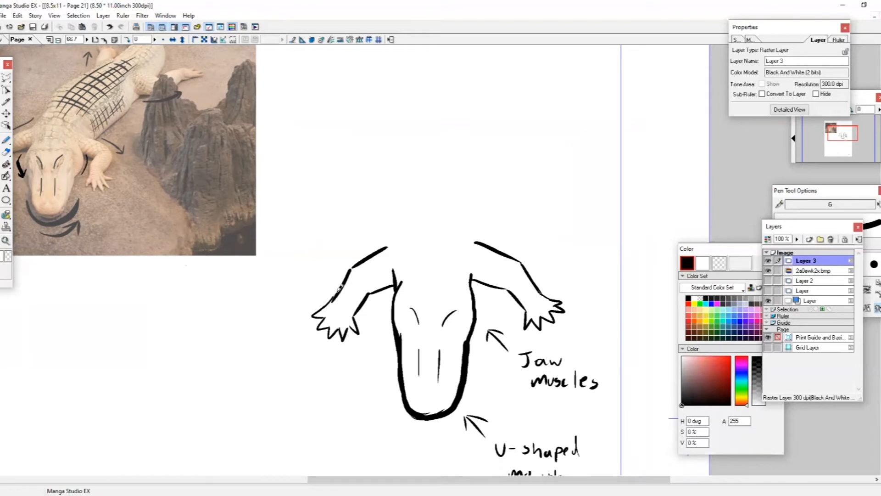
{"action": "scroll", "scroll_direction": "down", "scroll_amount": 3}
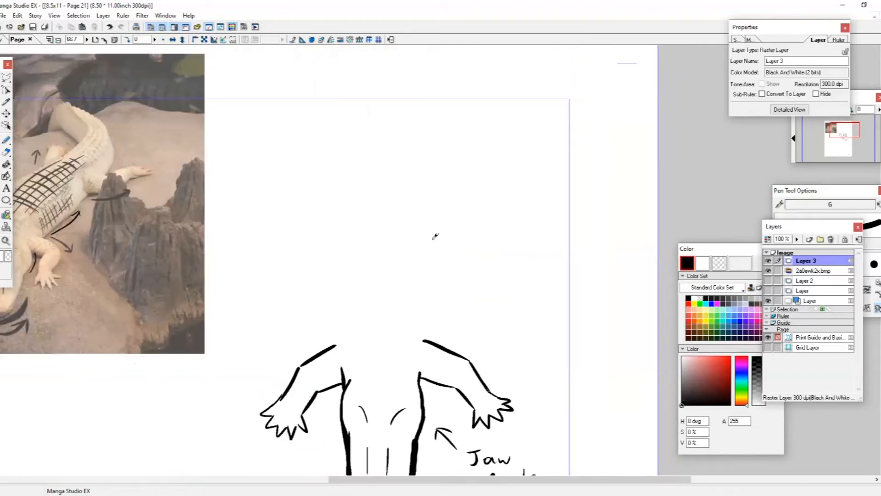
{"action": "mouse_move", "coordinate": [440, 296]}
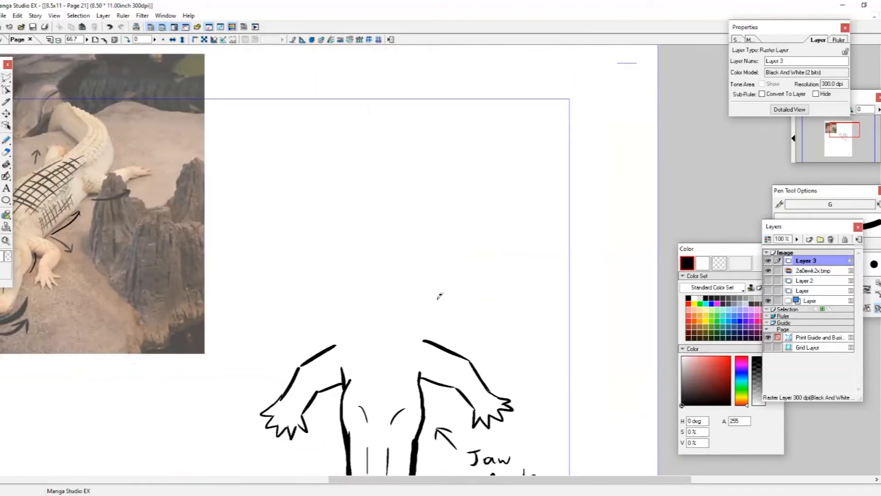
{"action": "mouse_move", "coordinate": [421, 153]}
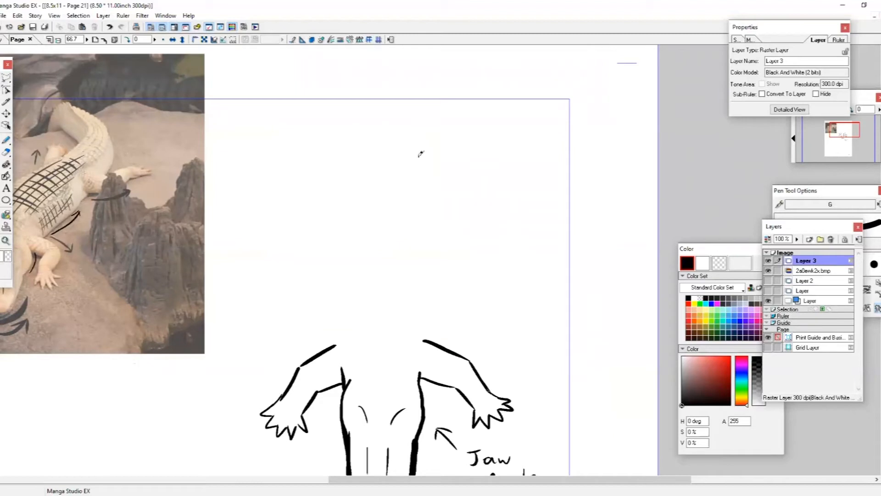
{"action": "mouse_move", "coordinate": [422, 349]}
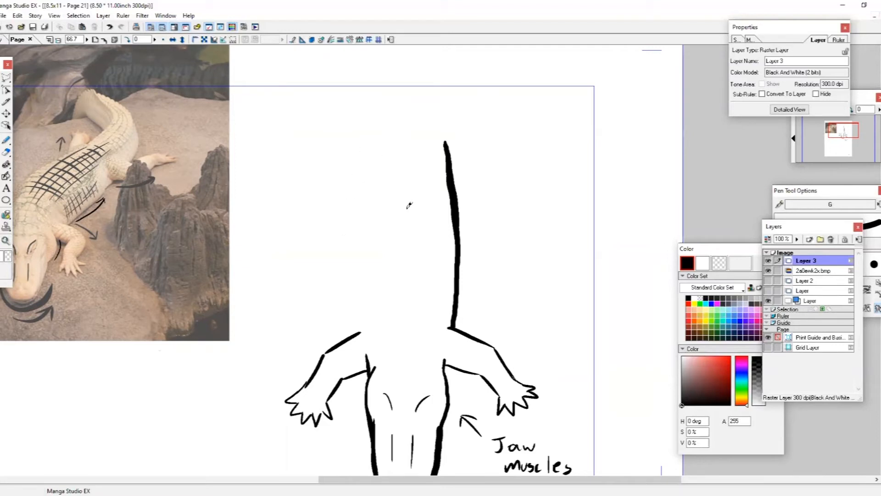
Draw two long side lines from the front legs upward to form the alligator's body.
{"action": "scroll", "scroll_direction": "down", "scroll_amount": 3}
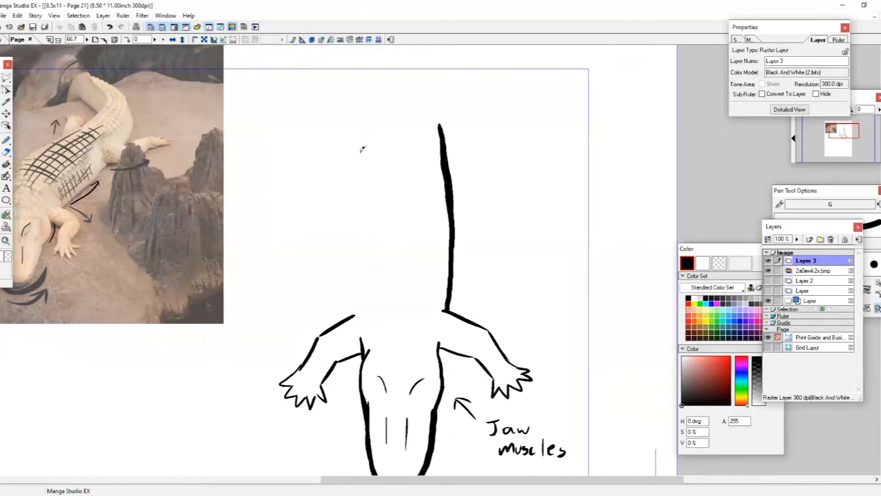
{"action": "mouse_move", "coordinate": [354, 188]}
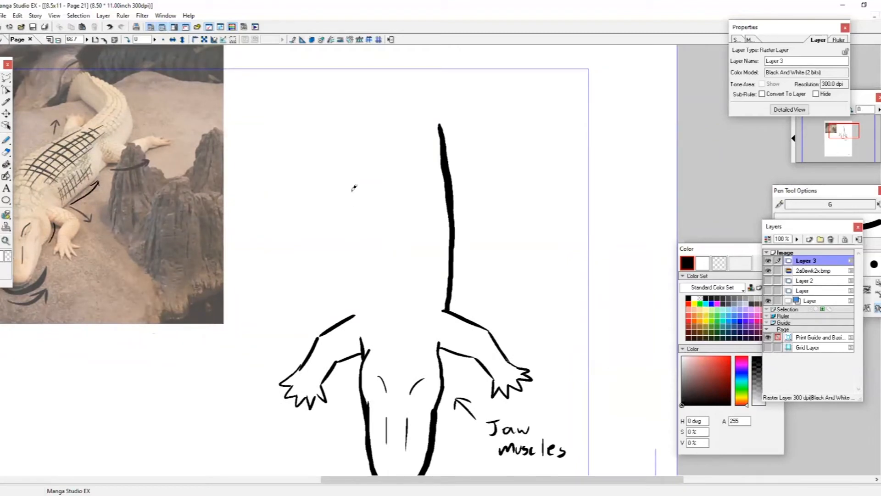
{"action": "mouse_move", "coordinate": [352, 141]}
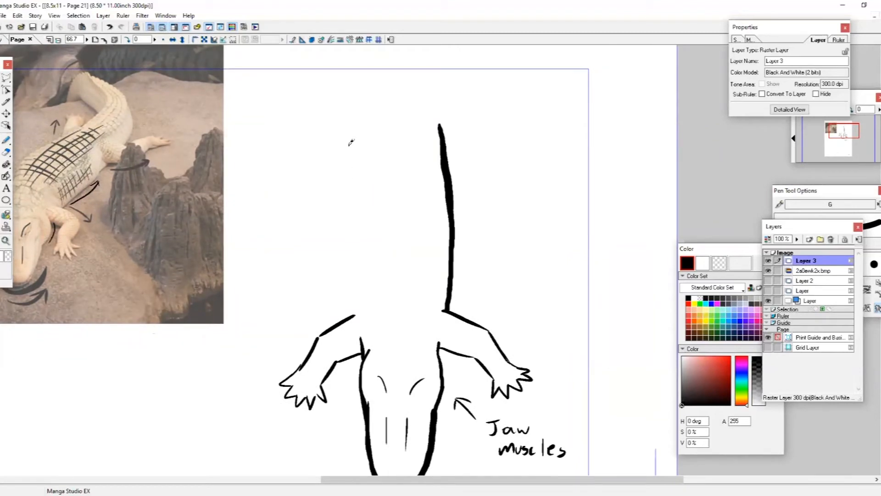
{"action": "mouse_move", "coordinate": [355, 132]}
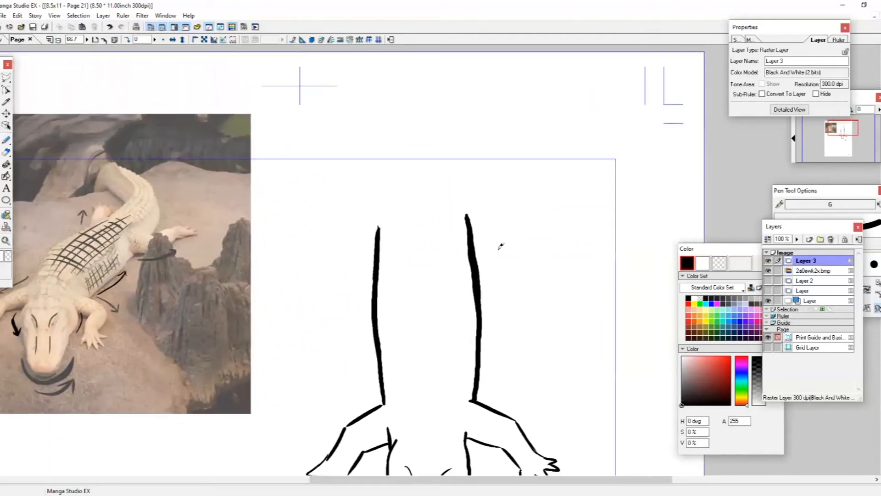
{"action": "scroll", "scroll_direction": "down", "scroll_amount": 3}
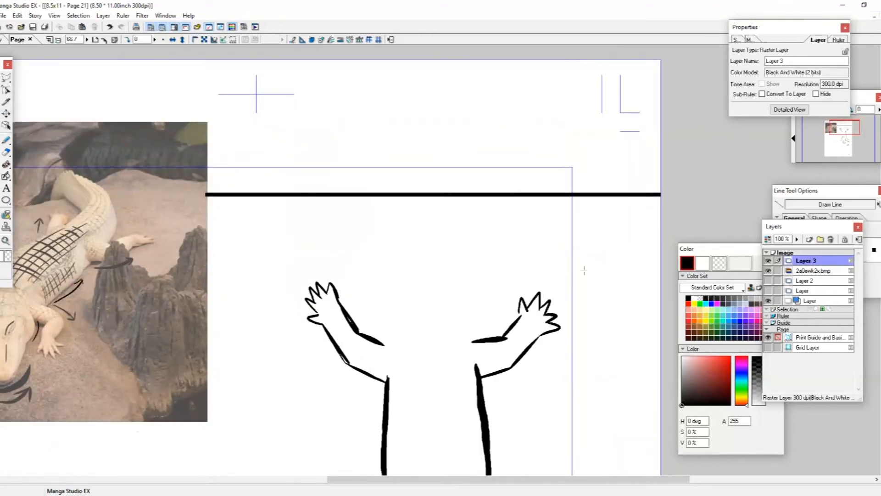
Ink the inner and outer tail lines curling up and over, closing the hooked tip.
{"action": "scroll", "scroll_direction": "down", "scroll_amount": 3}
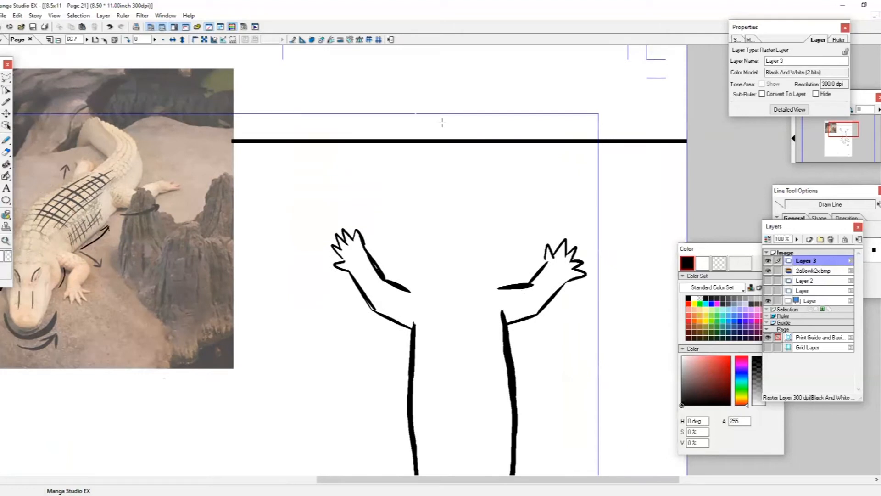
{"action": "mouse_move", "coordinate": [474, 187]}
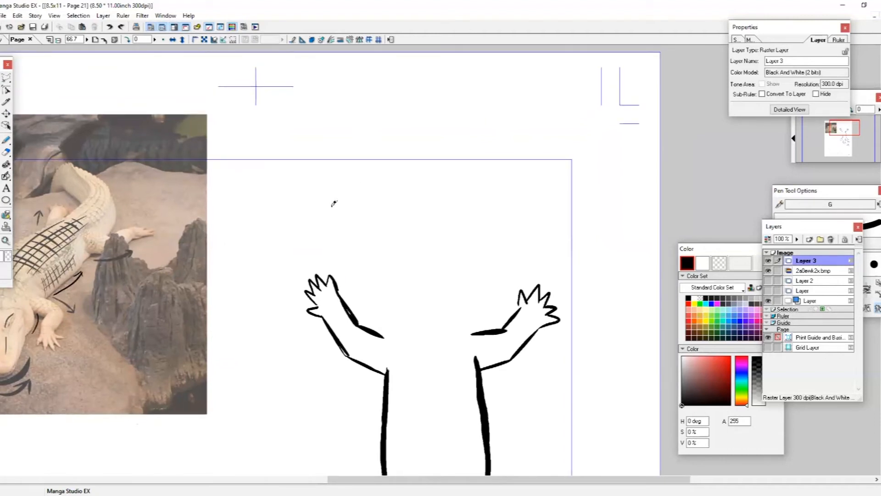
{"action": "mouse_move", "coordinate": [460, 151]}
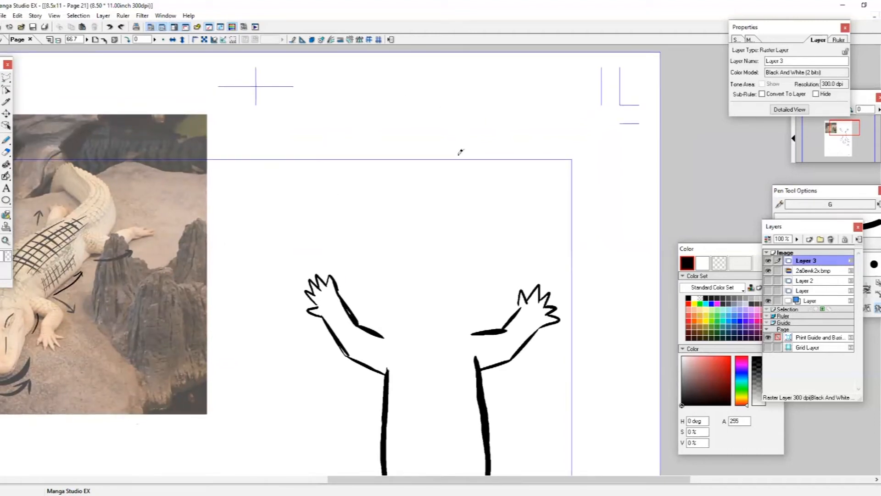
{"action": "mouse_move", "coordinate": [363, 161]}
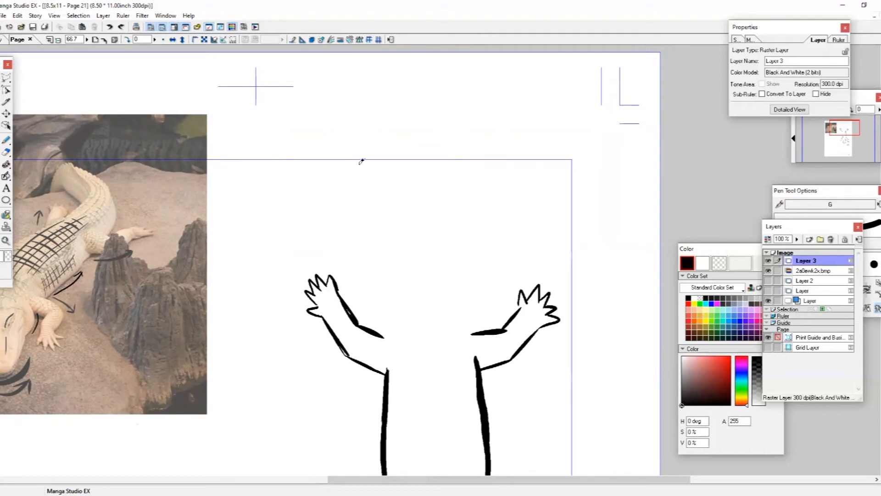
{"action": "mouse_move", "coordinate": [457, 111]}
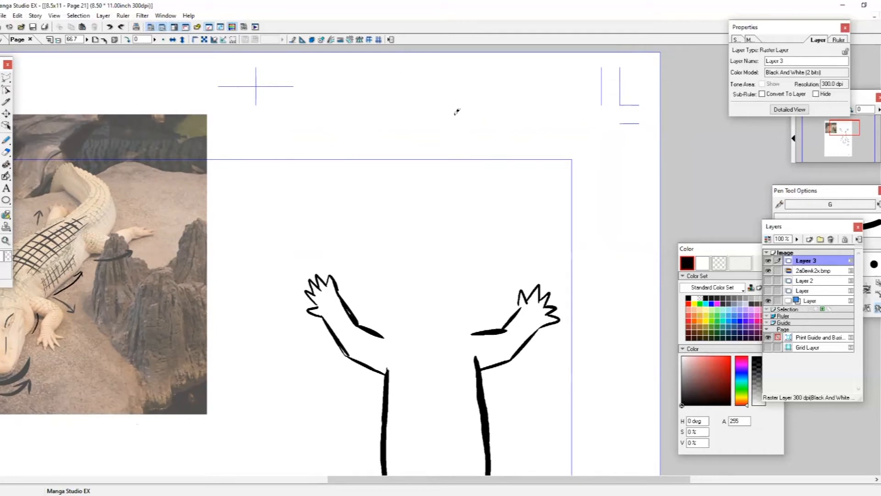
{"action": "mouse_move", "coordinate": [394, 135]}
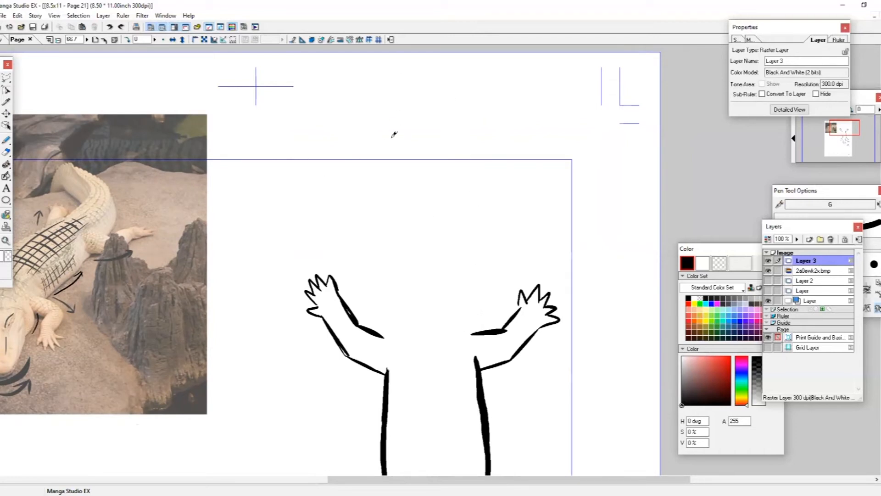
{"action": "mouse_move", "coordinate": [345, 167]}
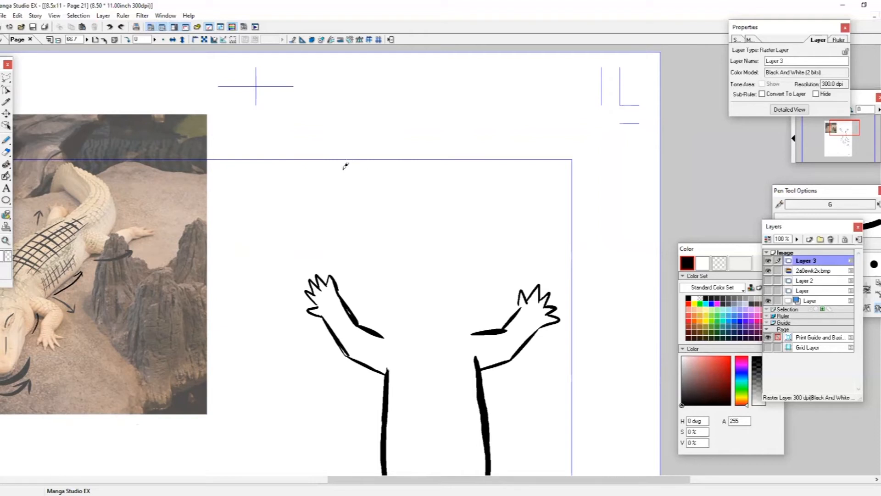
{"action": "mouse_move", "coordinate": [299, 187]}
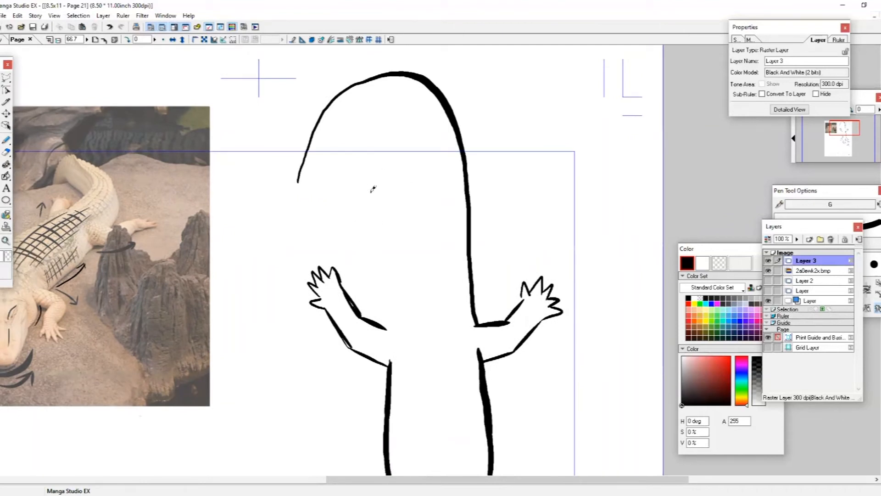
{"action": "mouse_move", "coordinate": [319, 185]}
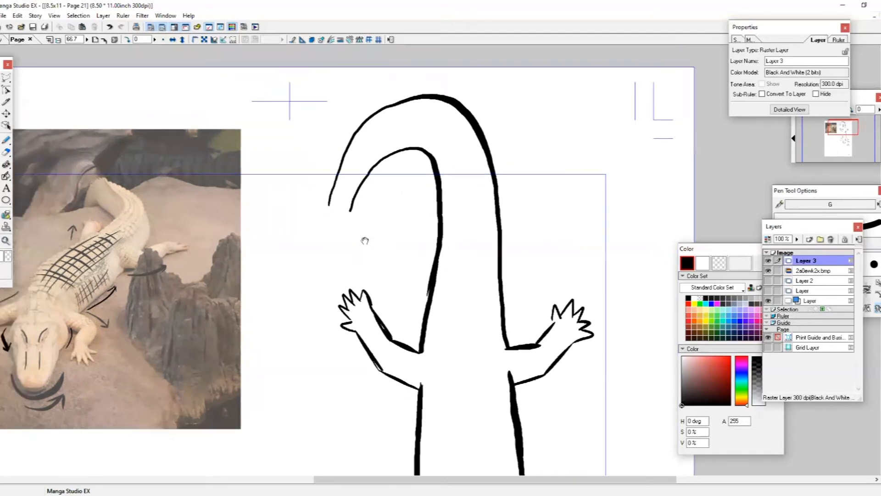
{"action": "scroll", "scroll_direction": "up", "scroll_amount": 3}
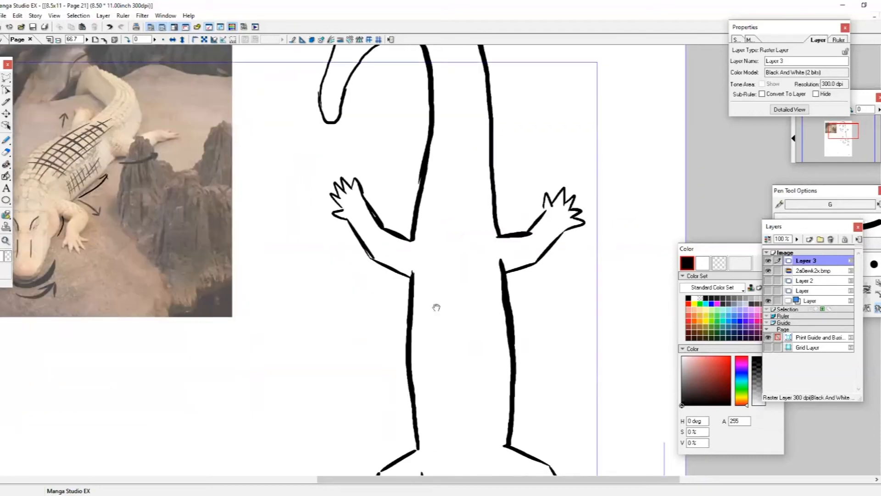
{"action": "scroll", "scroll_direction": "down", "scroll_amount": 3}
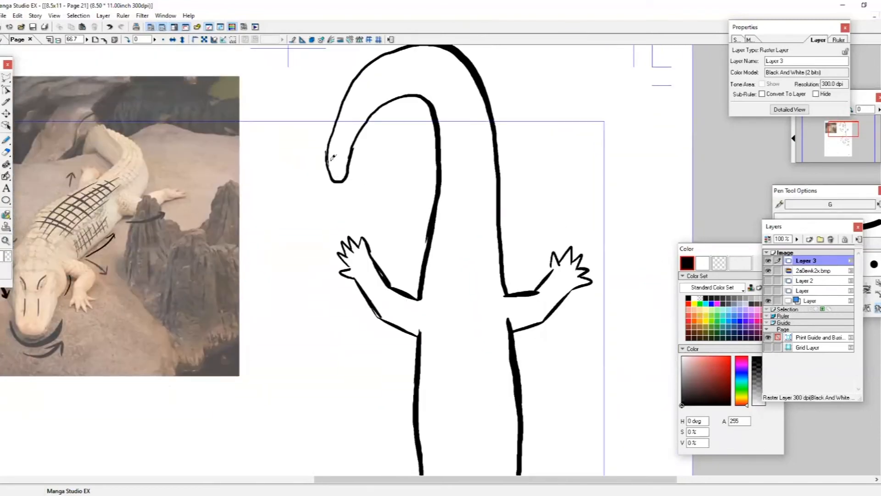
{"action": "scroll", "scroll_direction": "down", "scroll_amount": 3}
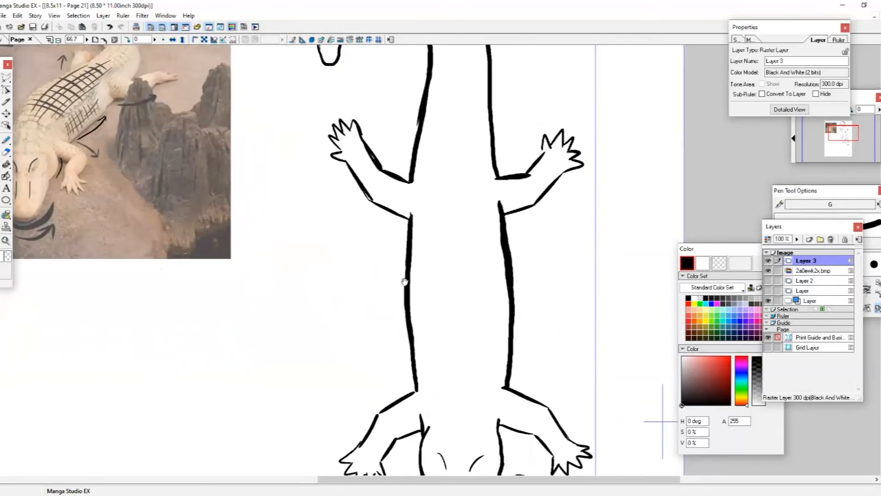
{"action": "mouse_move", "coordinate": [284, 234]}
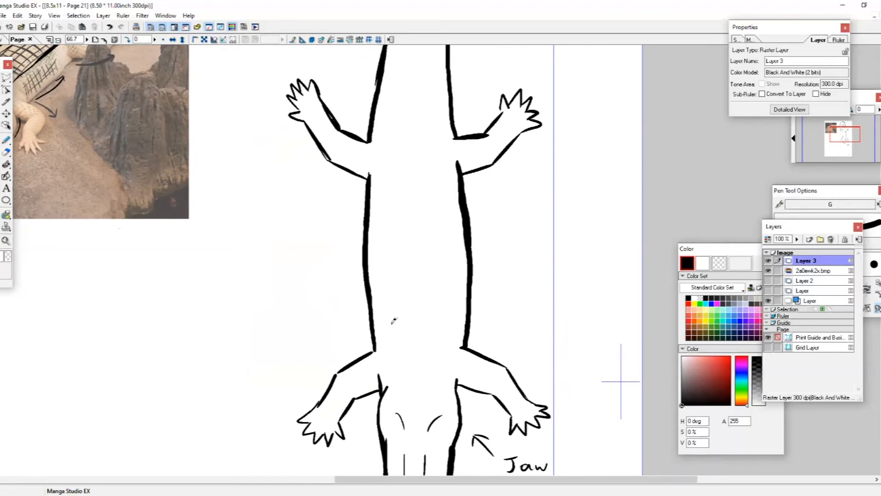
{"action": "mouse_move", "coordinate": [413, 73]}
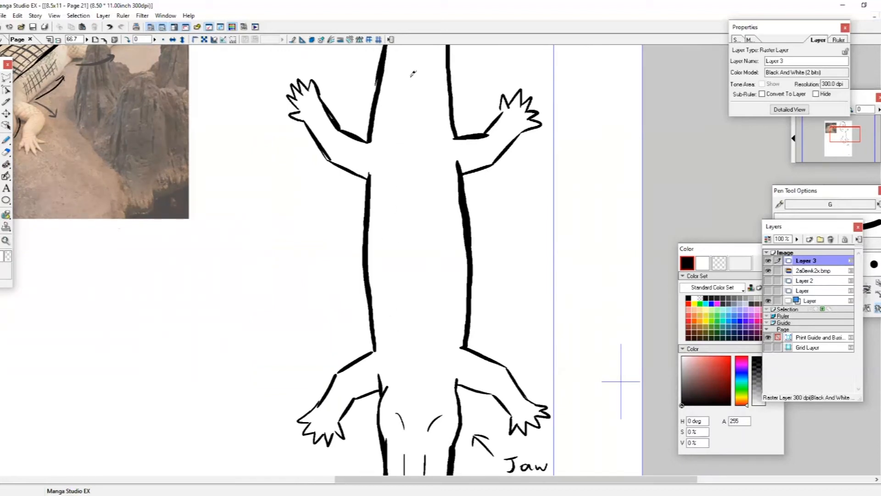
{"action": "mouse_move", "coordinate": [448, 236]}
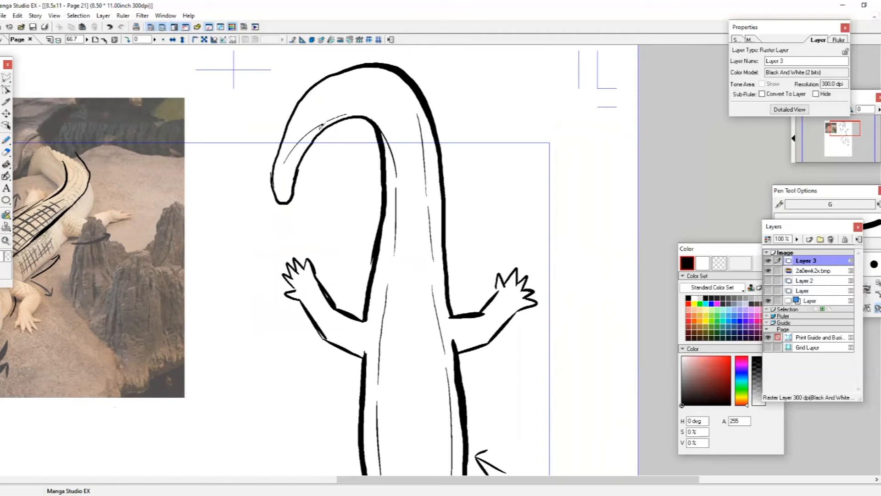
Draw thin parallel ridge lines along body and tail, plus an arrow at the body's side.
{"action": "scroll", "scroll_direction": "down", "scroll_amount": 3}
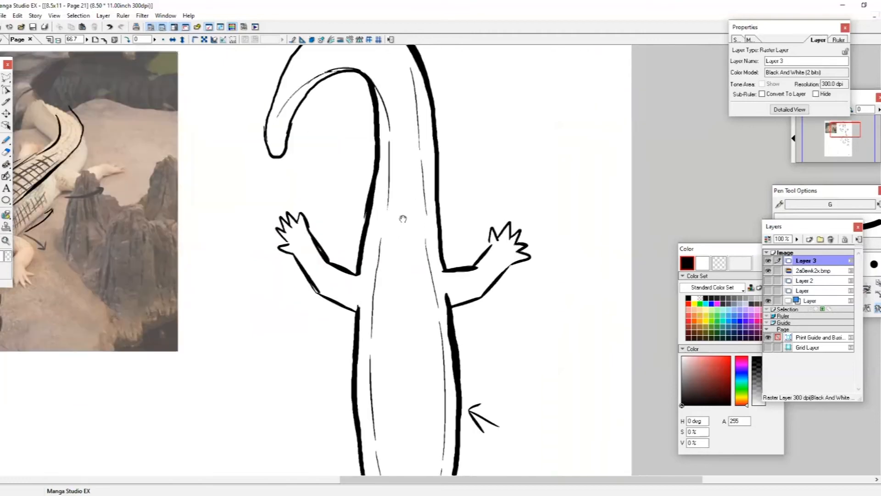
{"action": "scroll", "scroll_direction": "down", "scroll_amount": 3}
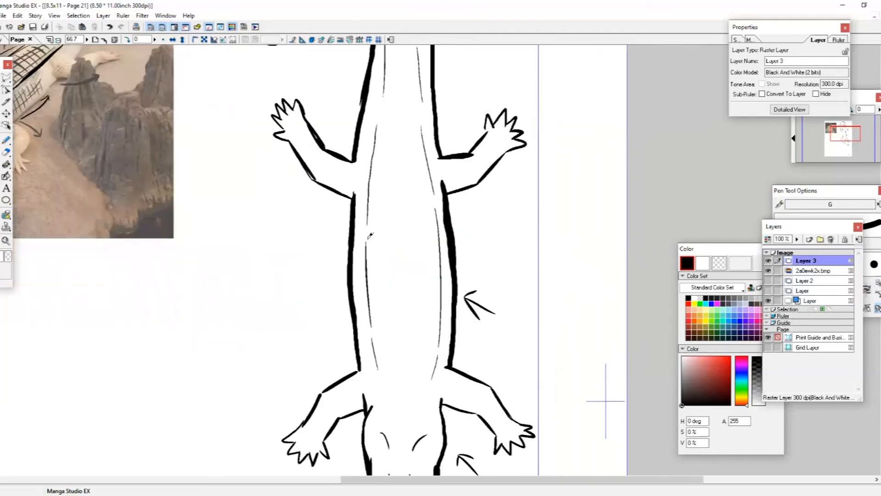
{"action": "mouse_move", "coordinate": [370, 248]}
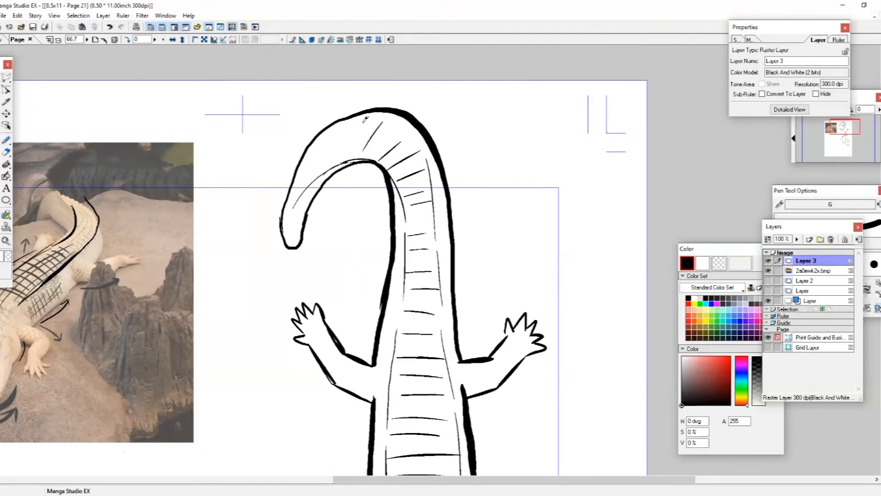
Cover the tail curve and back with short crosshatched scale strokes.
{"action": "left_click_drag", "start_coordinate": [362, 119], "coordinate": [315, 164]}
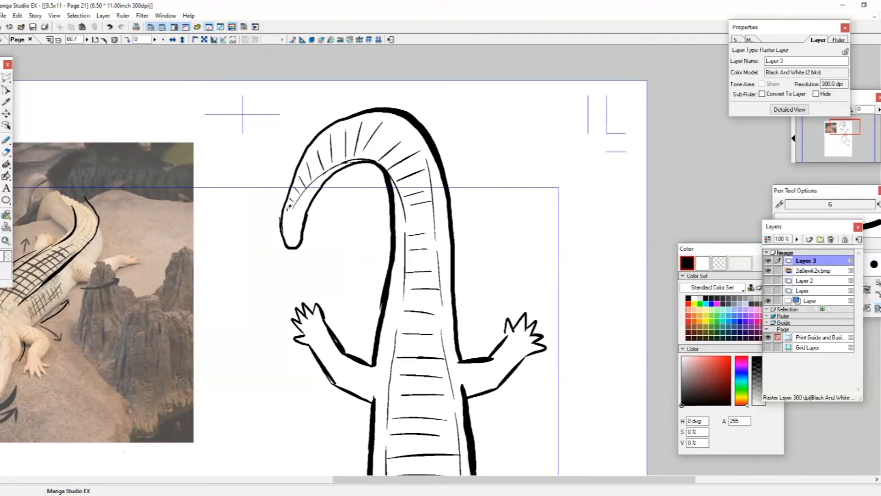
{"action": "scroll", "scroll_direction": "down", "scroll_amount": 3}
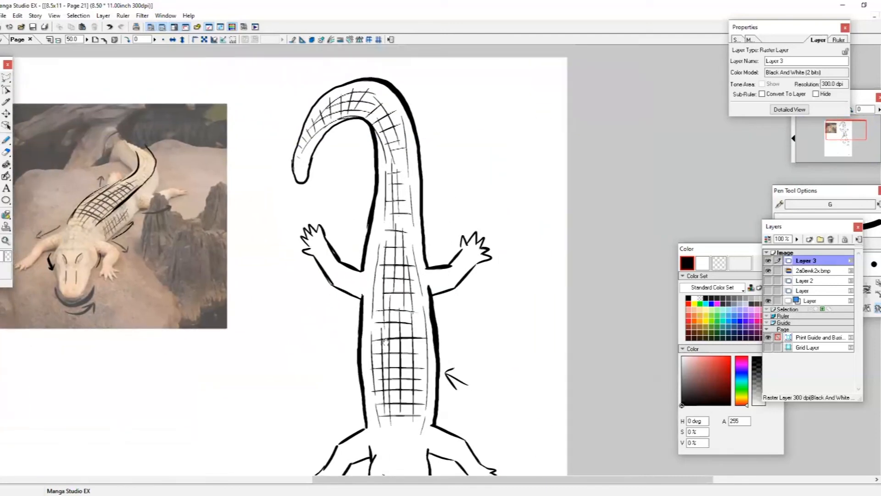
{"action": "scroll", "scroll_direction": "down", "scroll_amount": 3}
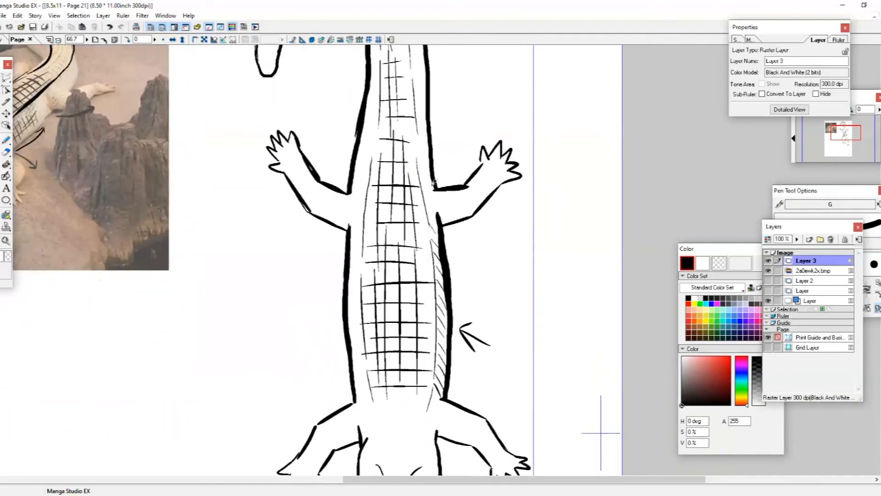
{"action": "scroll", "scroll_direction": "up", "scroll_amount": 3}
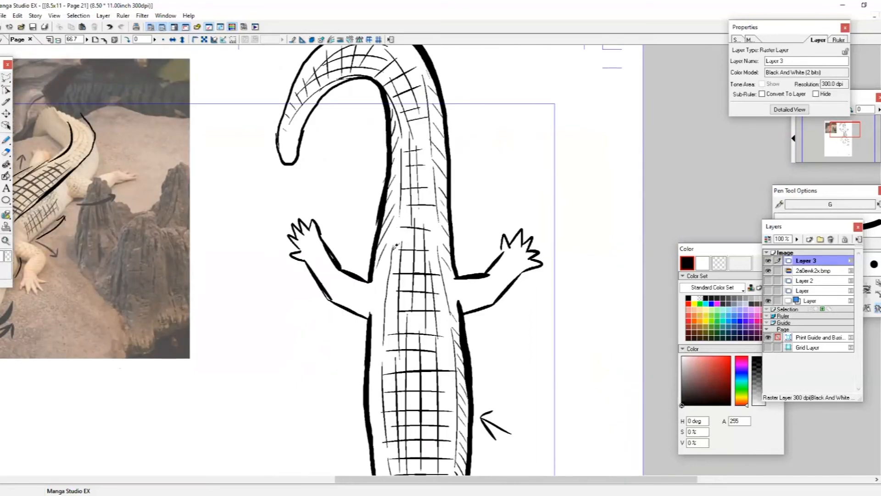
{"action": "scroll", "scroll_direction": "down", "scroll_amount": 3}
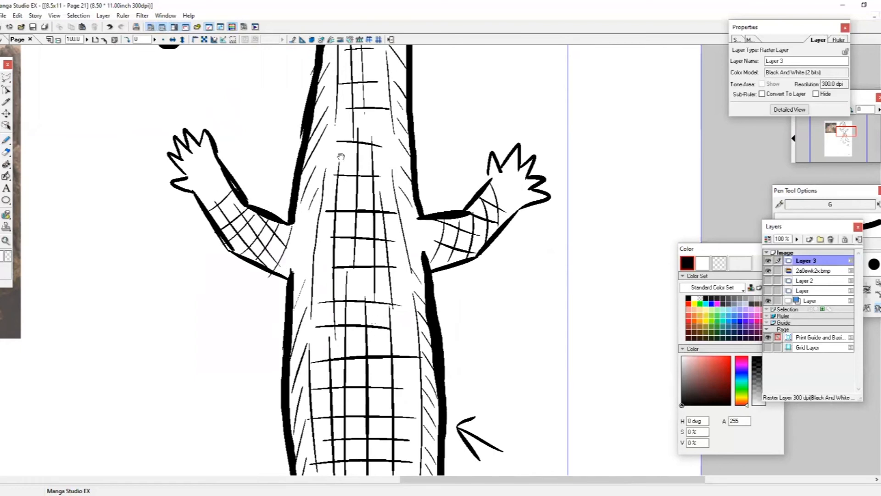
Hatch the front and hind legs and write 'Jaw muscles' beside its arrow.
{"action": "scroll", "scroll_direction": "down", "scroll_amount": 3}
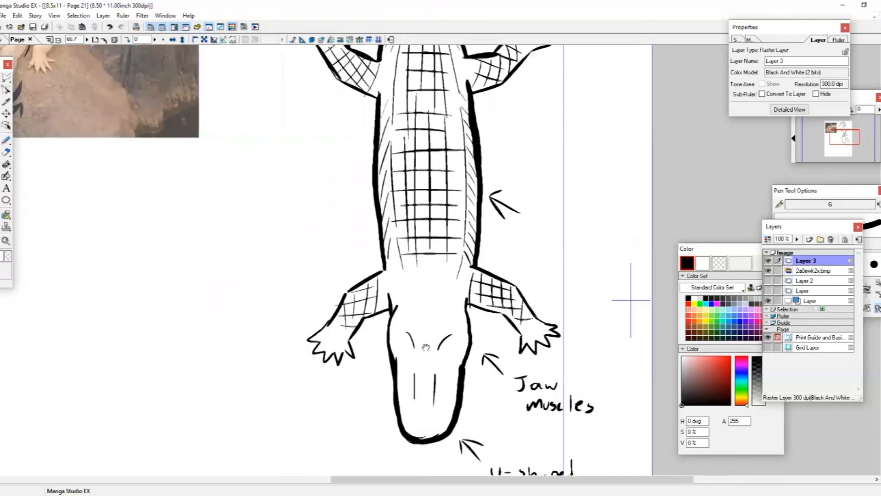
{"action": "scroll", "scroll_direction": "down", "scroll_amount": 3}
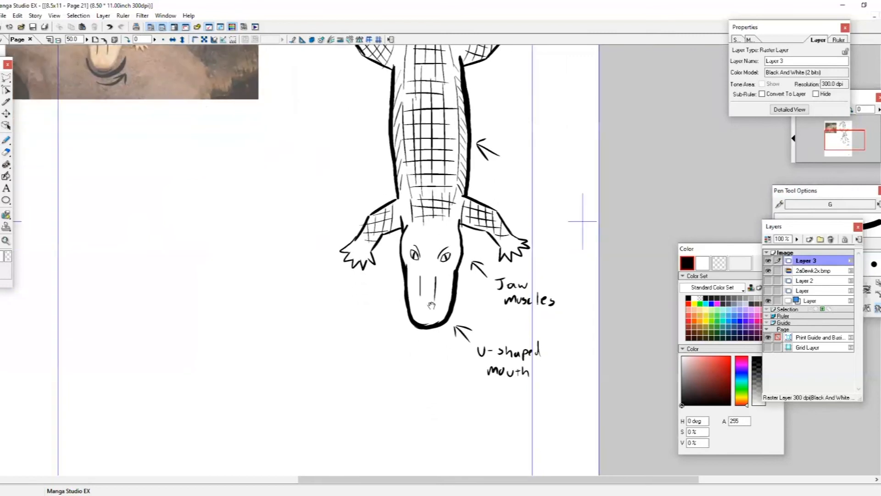
Pick a light pink swatch from the Color Set as the drawing colour.
{"action": "scroll", "scroll_direction": "down", "scroll_amount": 3}
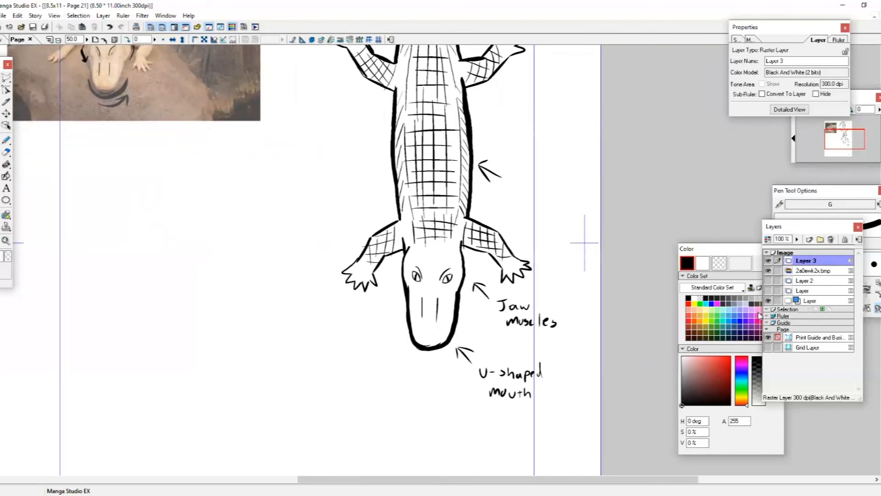
{"action": "left_click", "coordinate": [756, 310]}
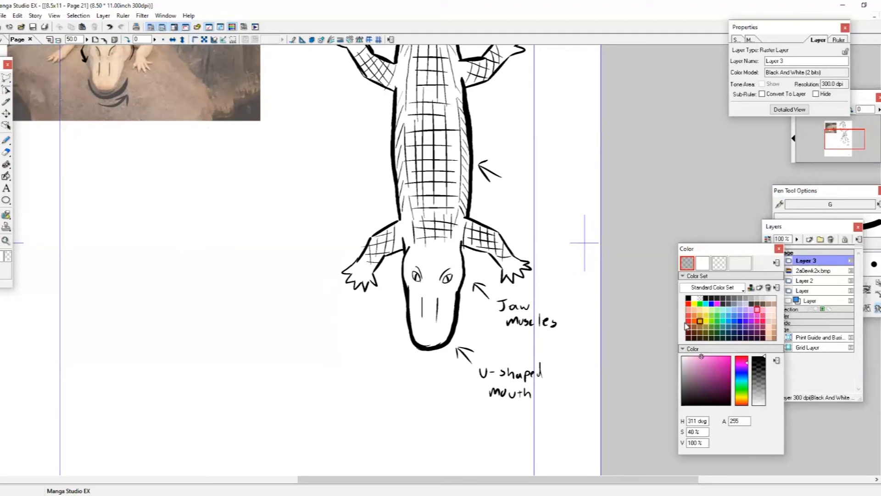